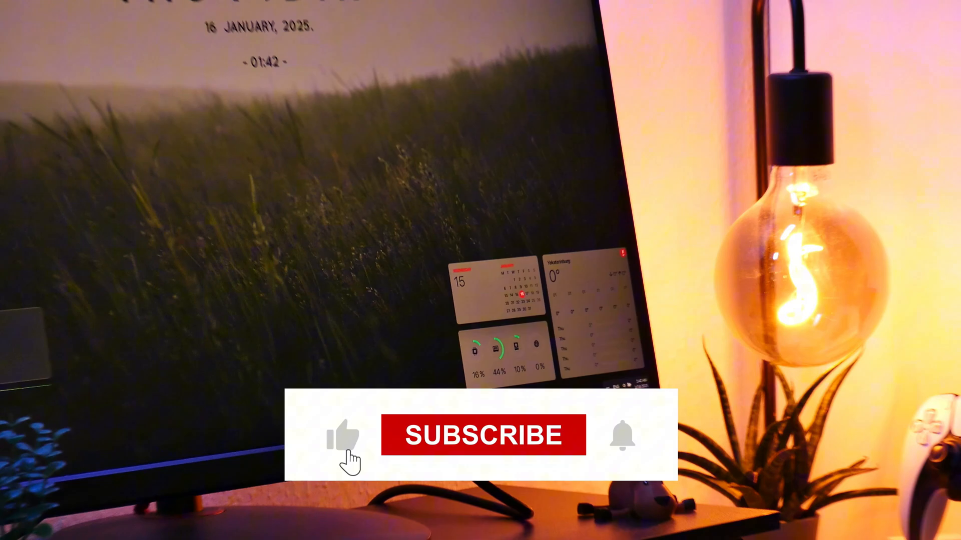
Launch Performance Monitor from the Run dialog and view its data collector sets.
{"action": "left_click", "coordinate": [482, 435]}
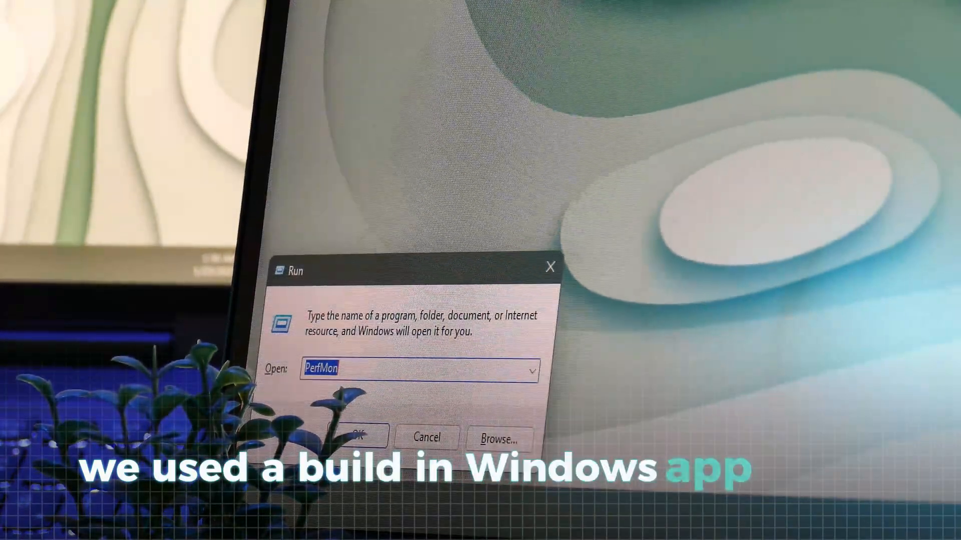
{"action": "left_click", "coordinate": [358, 437]}
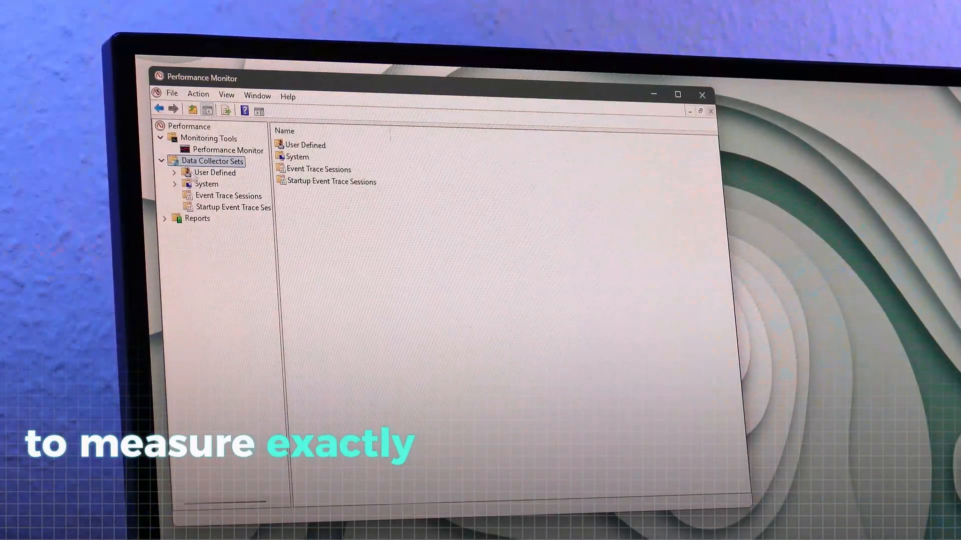
{"action": "left_click", "coordinate": [215, 172]}
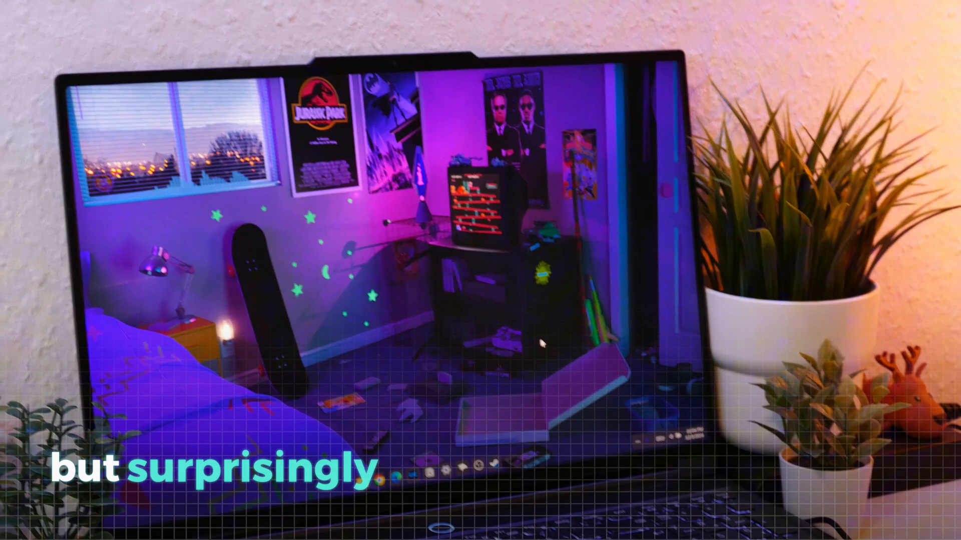
Set 'Other application focused' to Mute in Wallpaper Engine's Performance settings.
{"action": "left_click", "coordinate": [537, 86]}
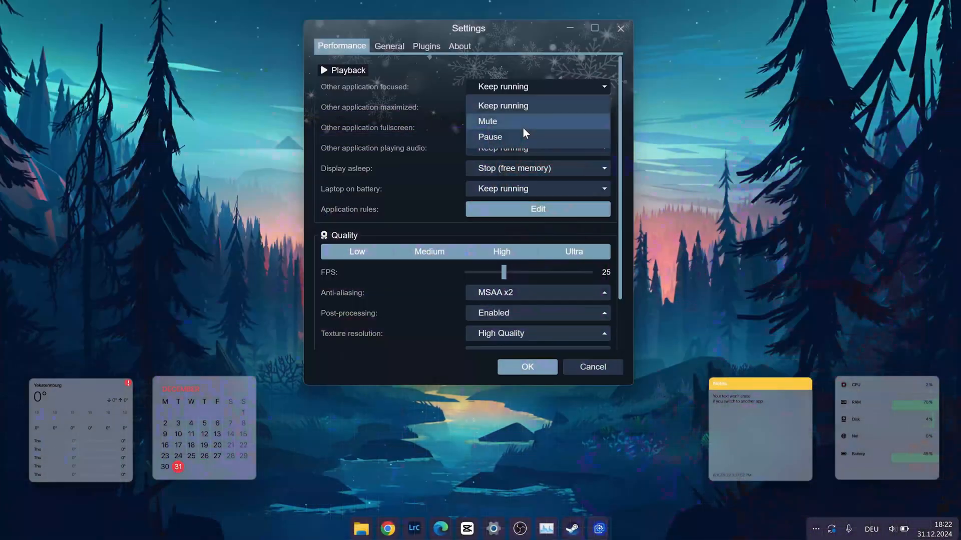
{"action": "left_click", "coordinate": [487, 121]}
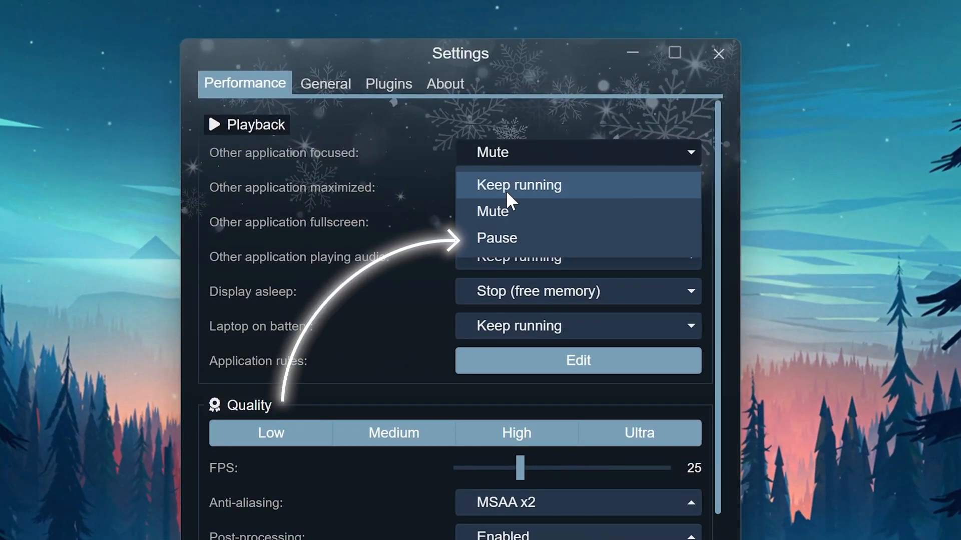